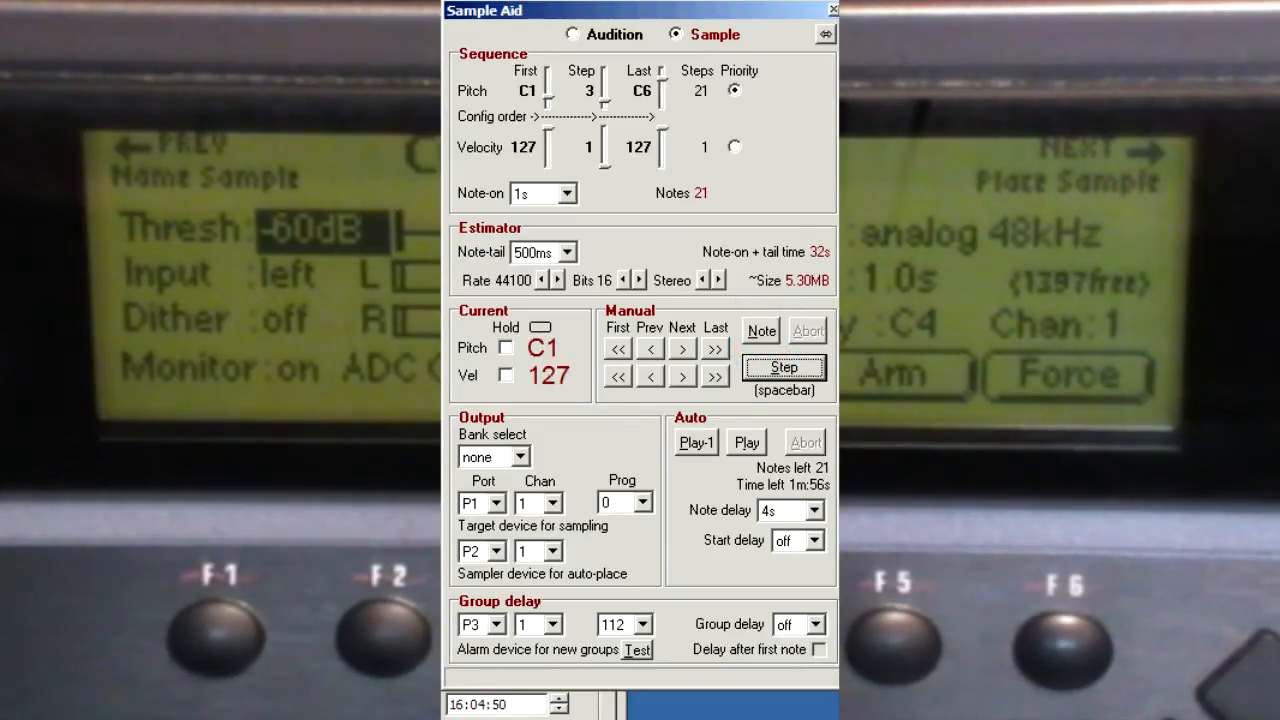
Step: Set note delay to 500 ms and hold pitch at C1 and velocity at 127
left_click(816, 510)
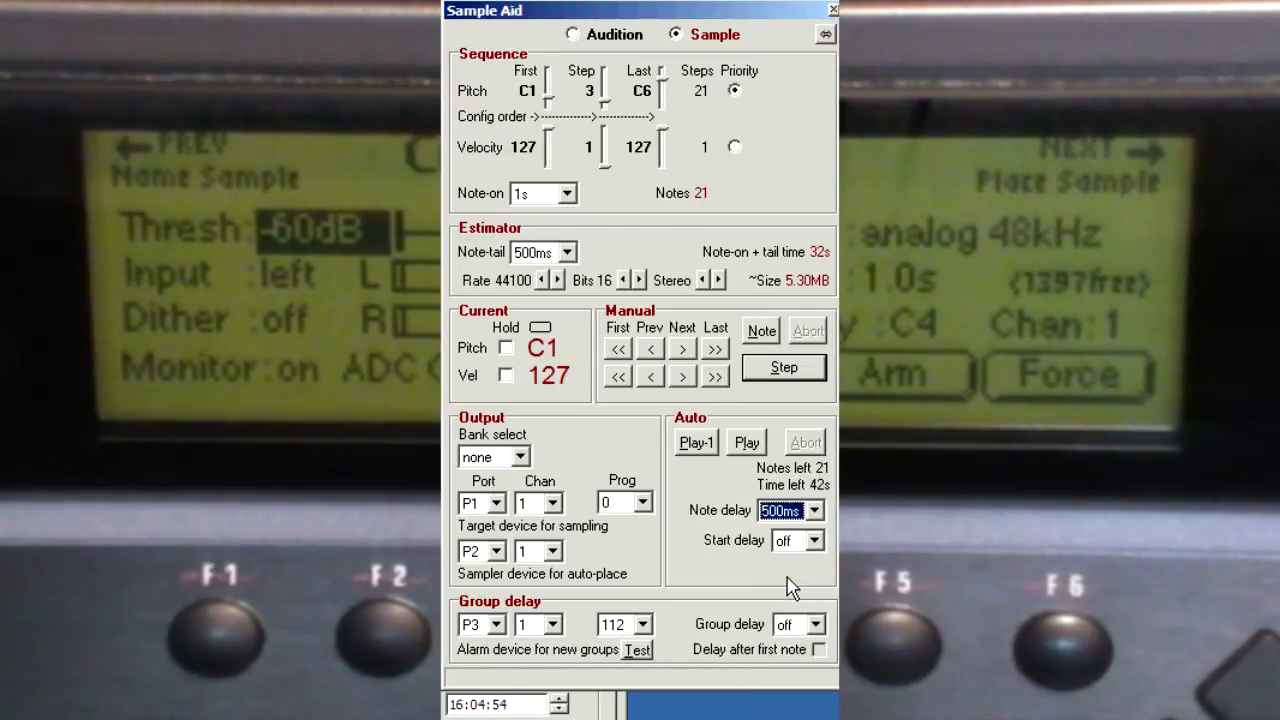
left_click(504, 348)
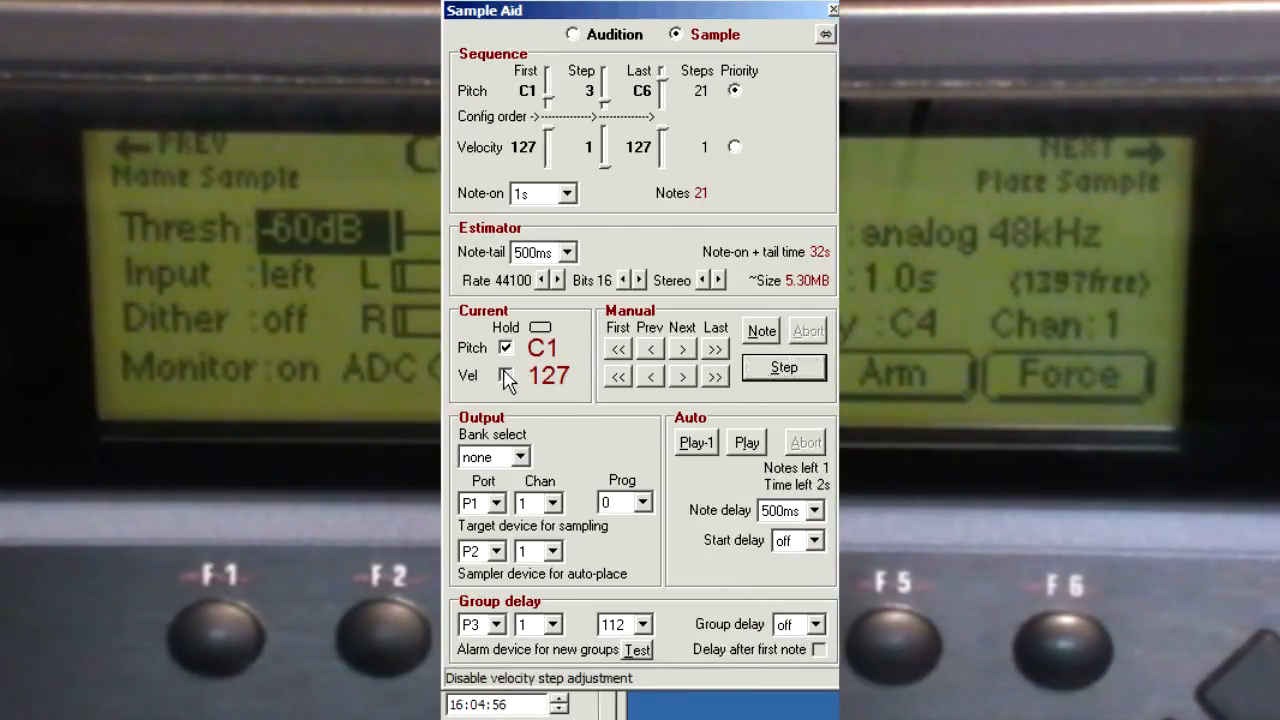
left_click(744, 442)
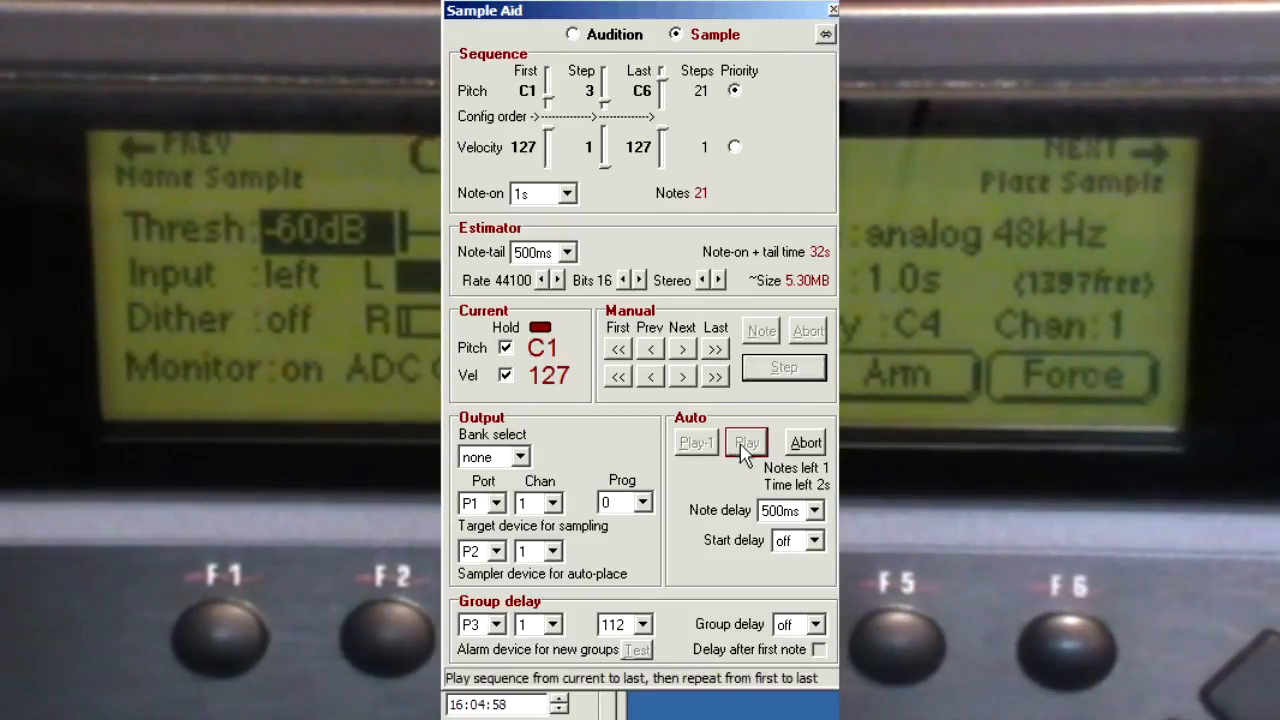
mouse_move(724, 490)
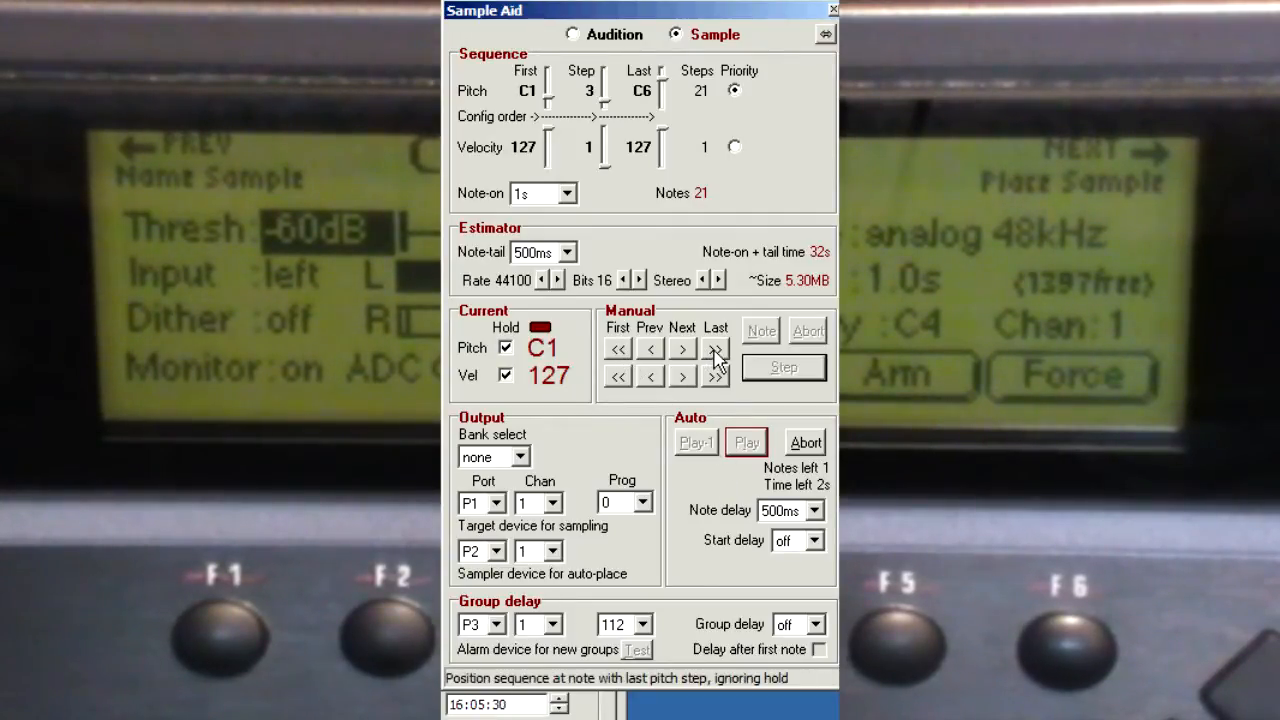
Step: Jump to the last note C6, return to the first note, and abort the running sequence
left_click(716, 348)
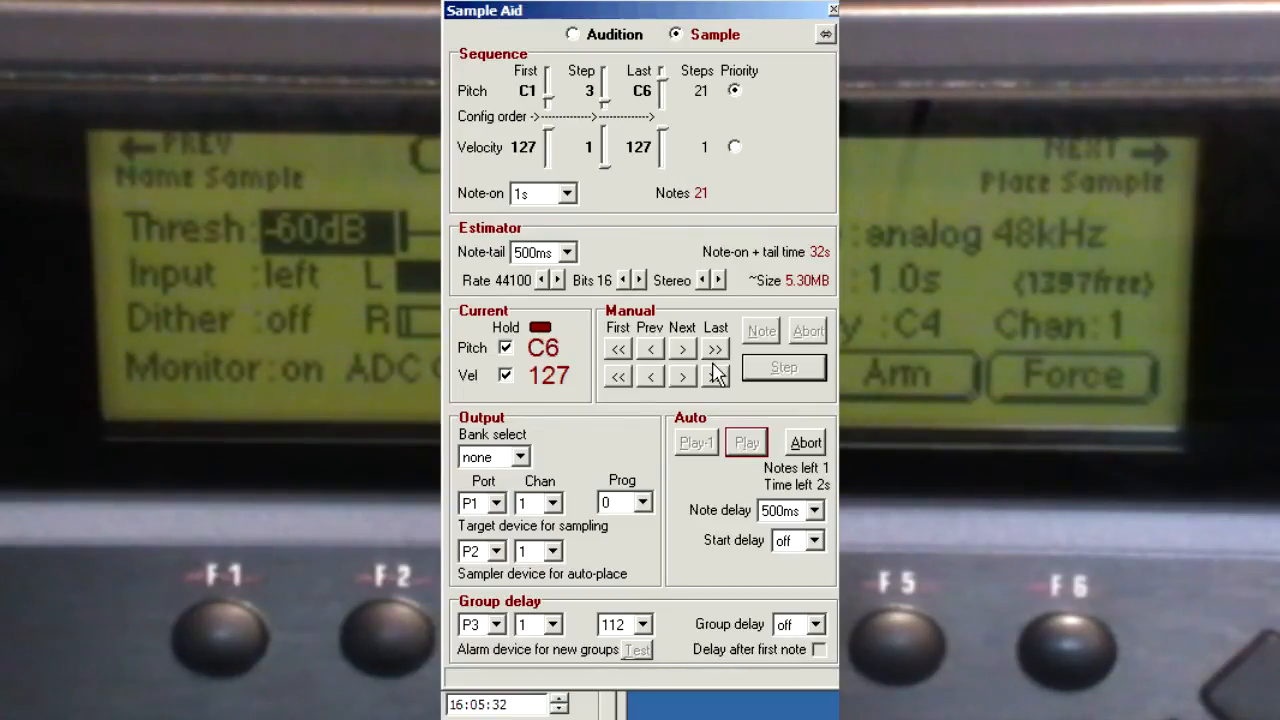
left_click(616, 348)
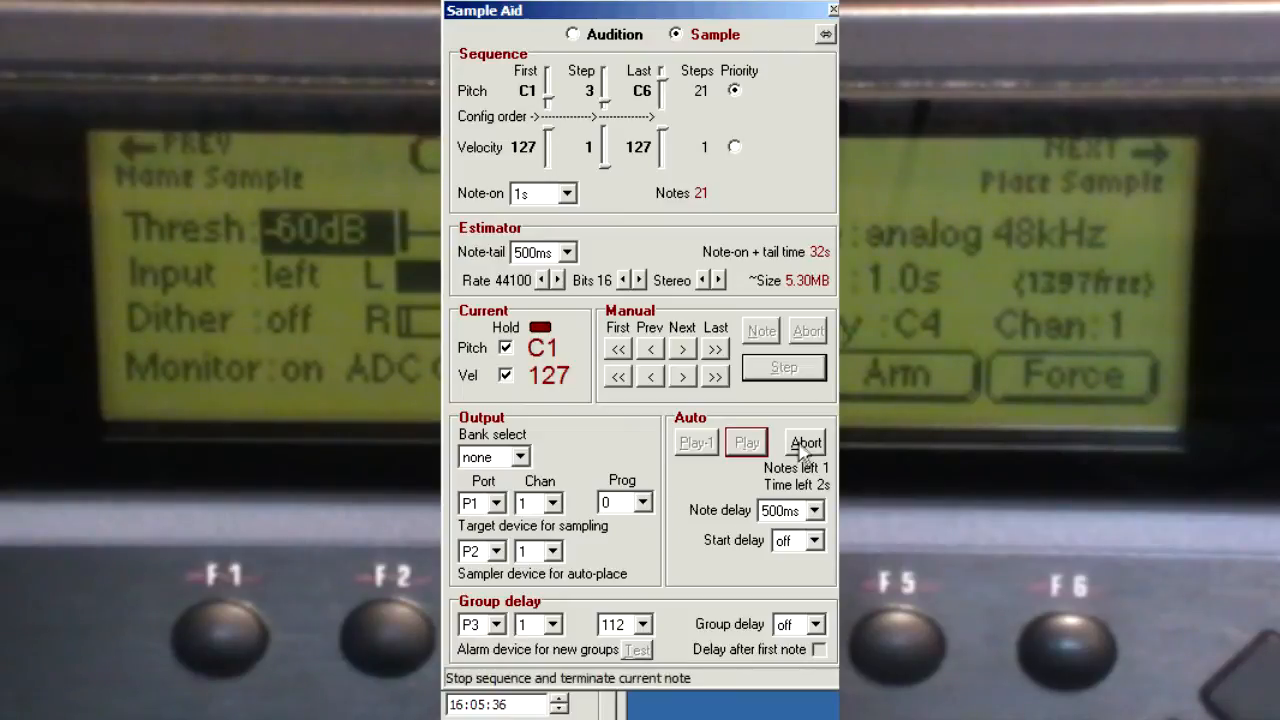
left_click(808, 442)
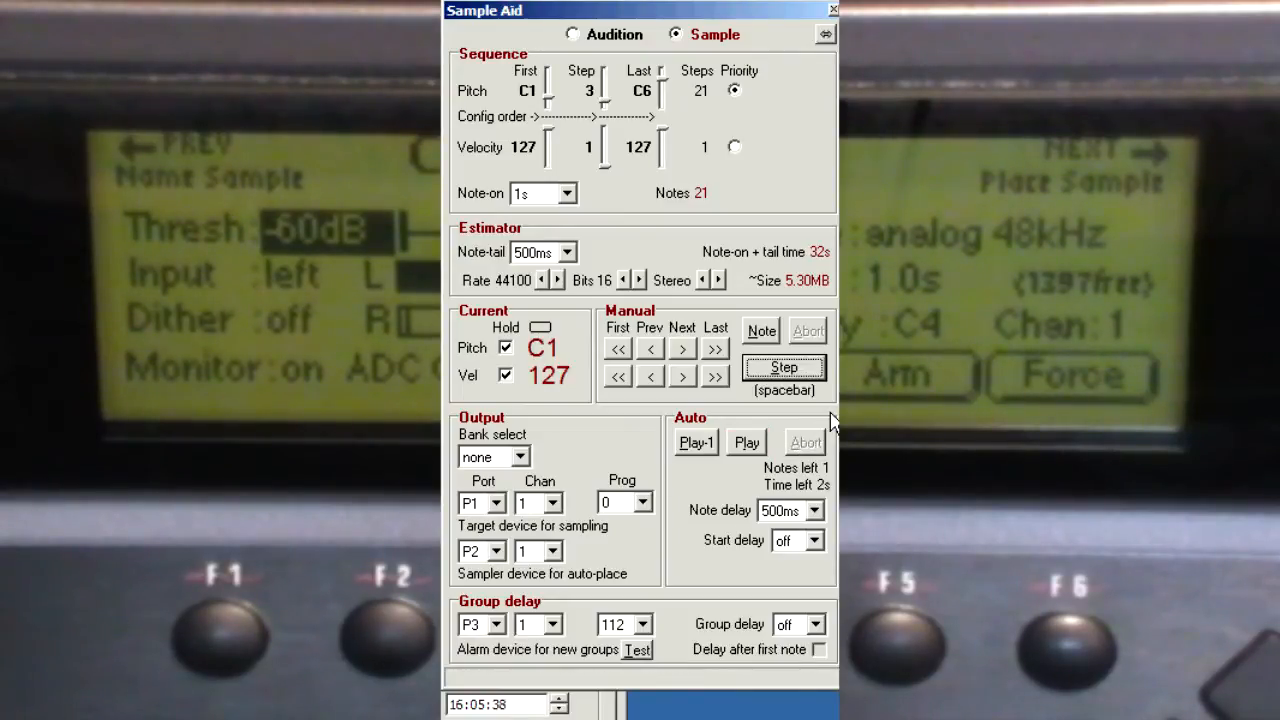
Step: Send the last note C6 from Sample Aid so the armed E-mu records test sample S001
left_click(832, 10)
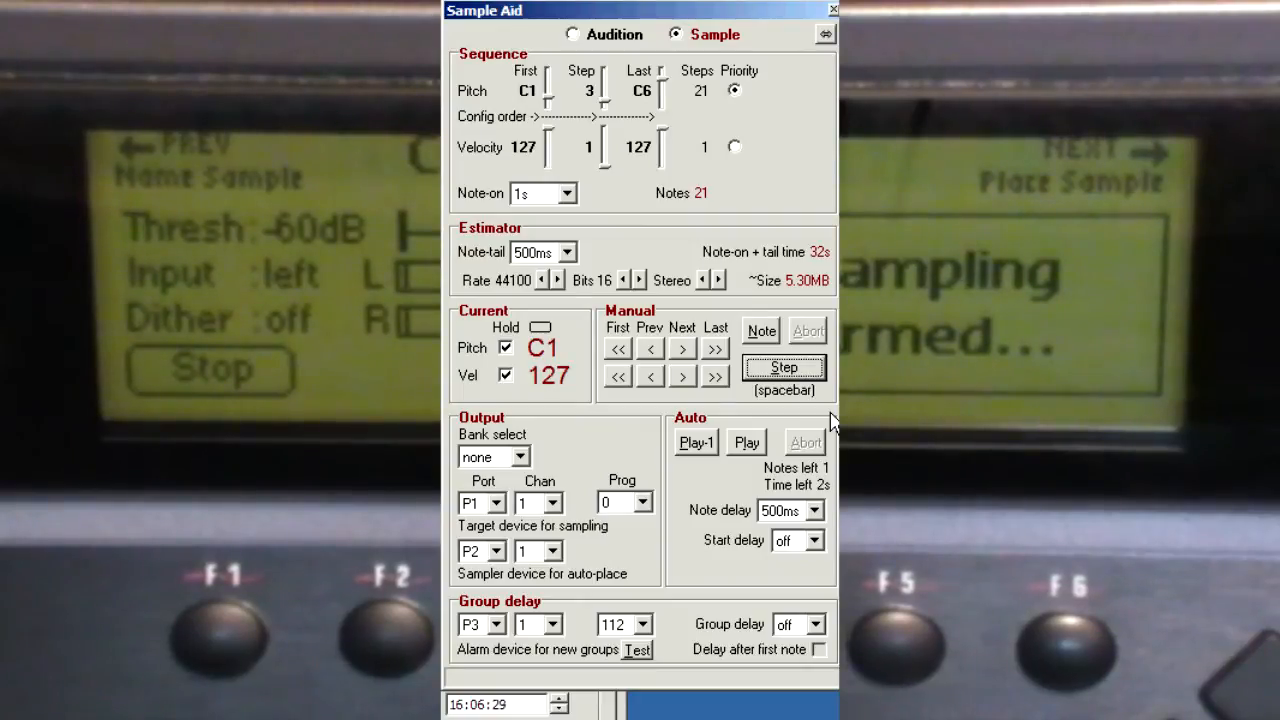
mouse_move(716, 348)
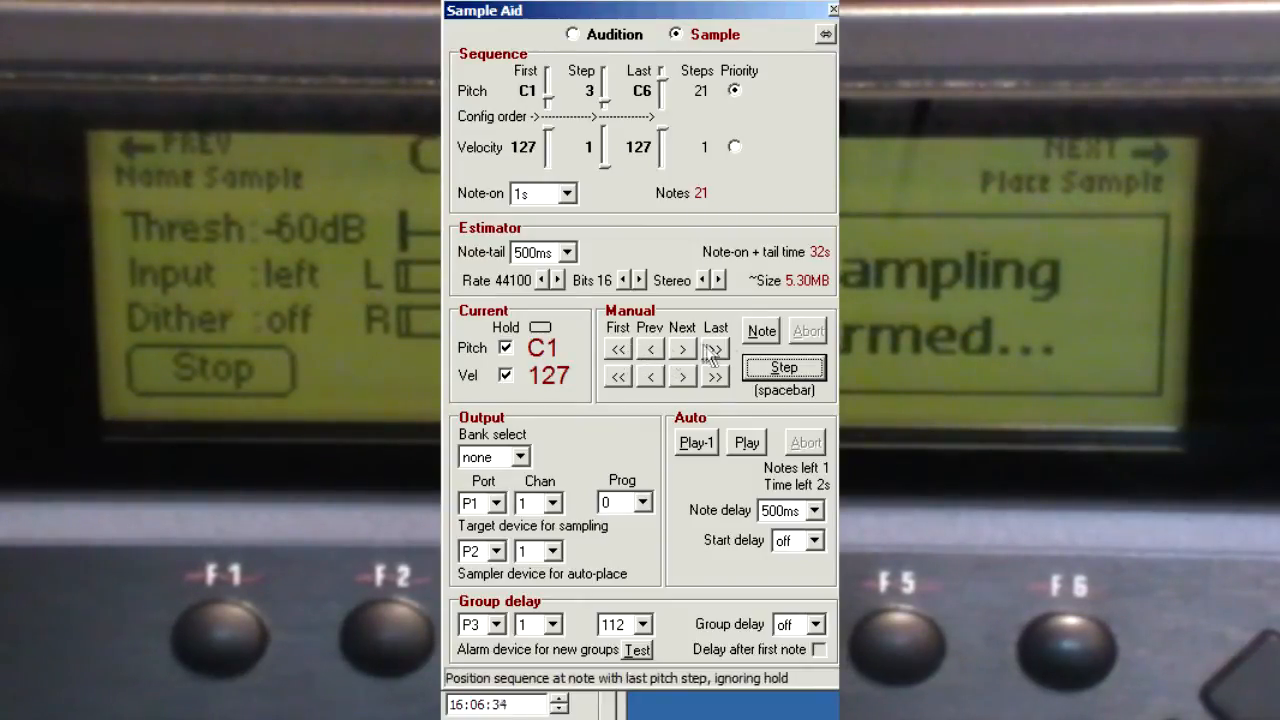
left_click(760, 332)
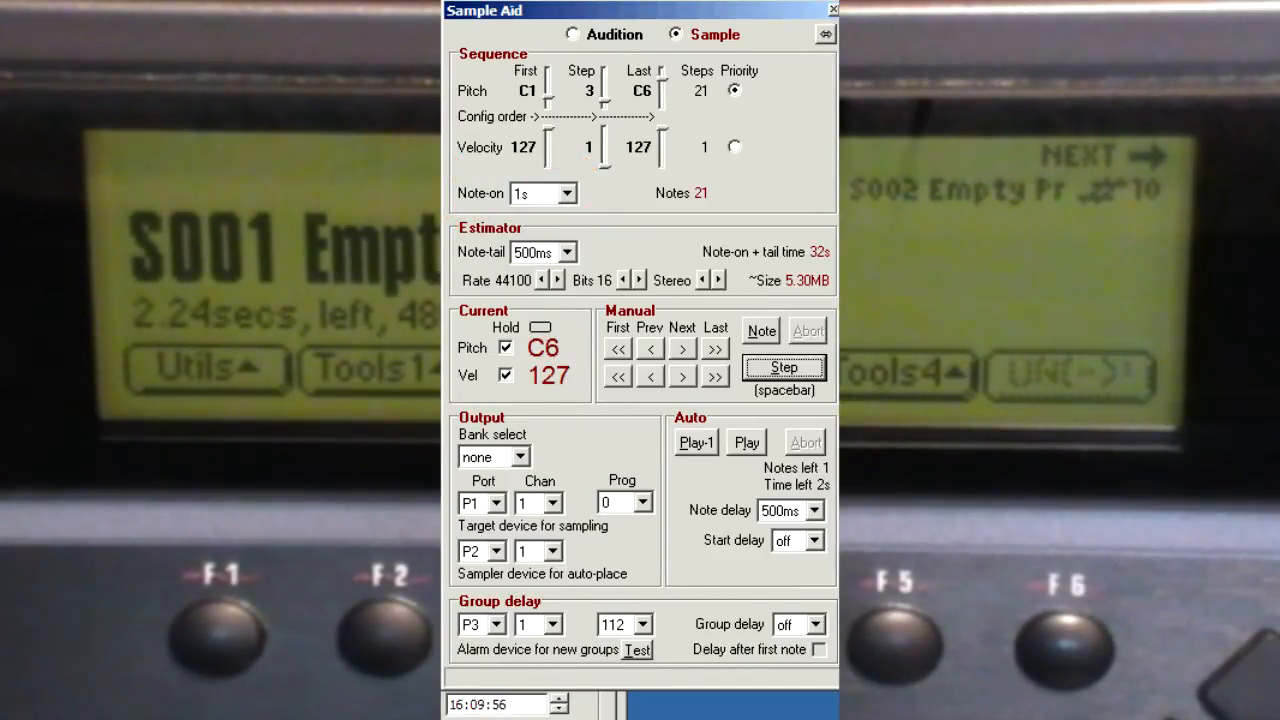
Step: Set note tail to 1.5 s, rate to 48000 Hz, and the size estimate to mono
left_click(572, 252)
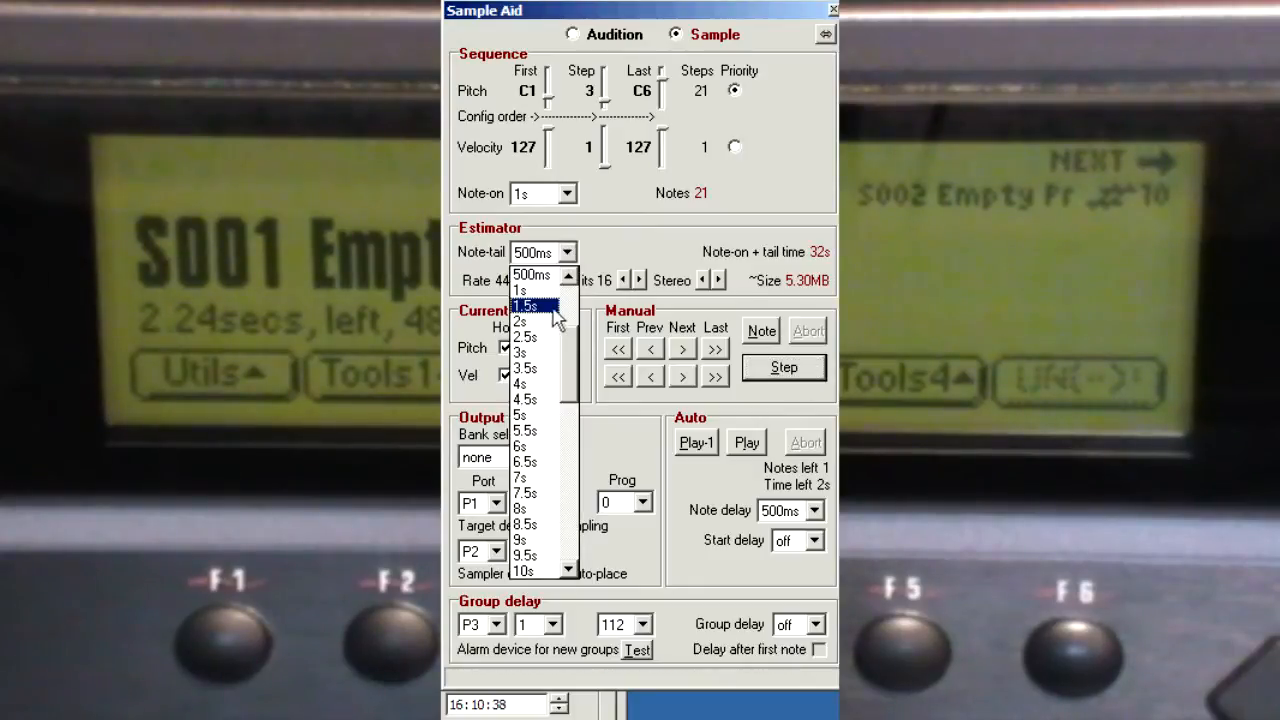
left_click(528, 304)
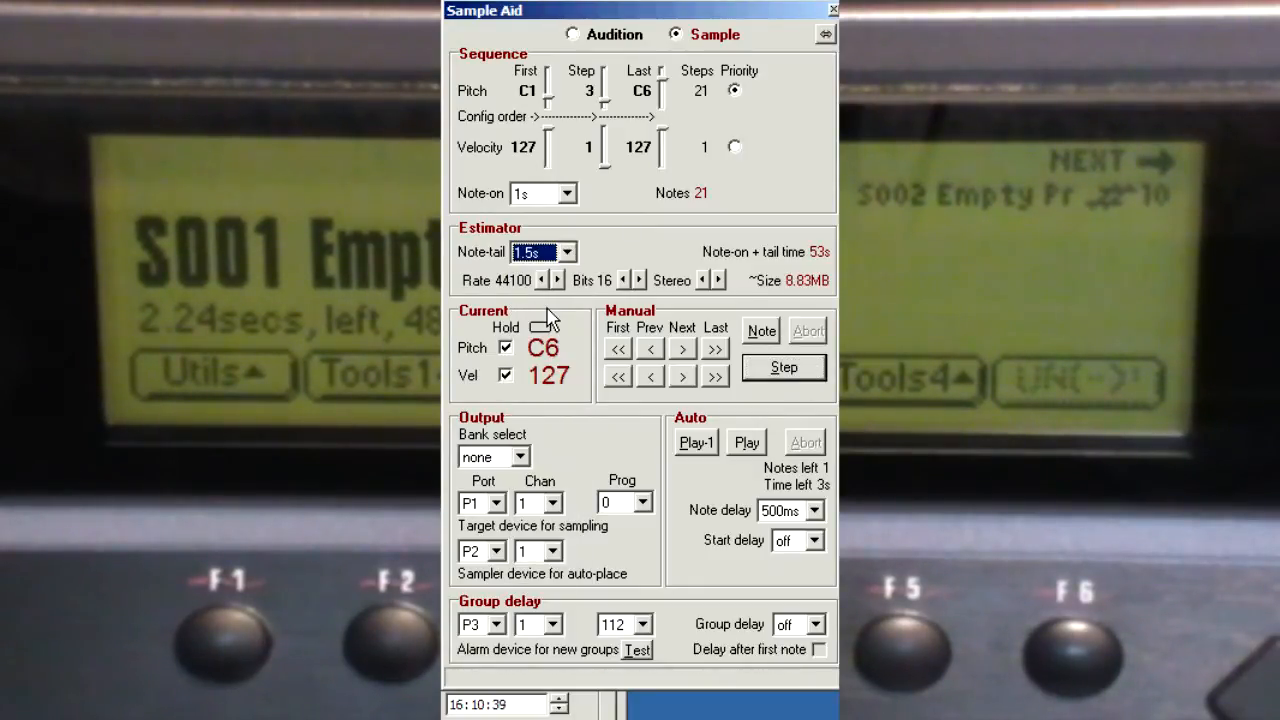
left_click(558, 280)
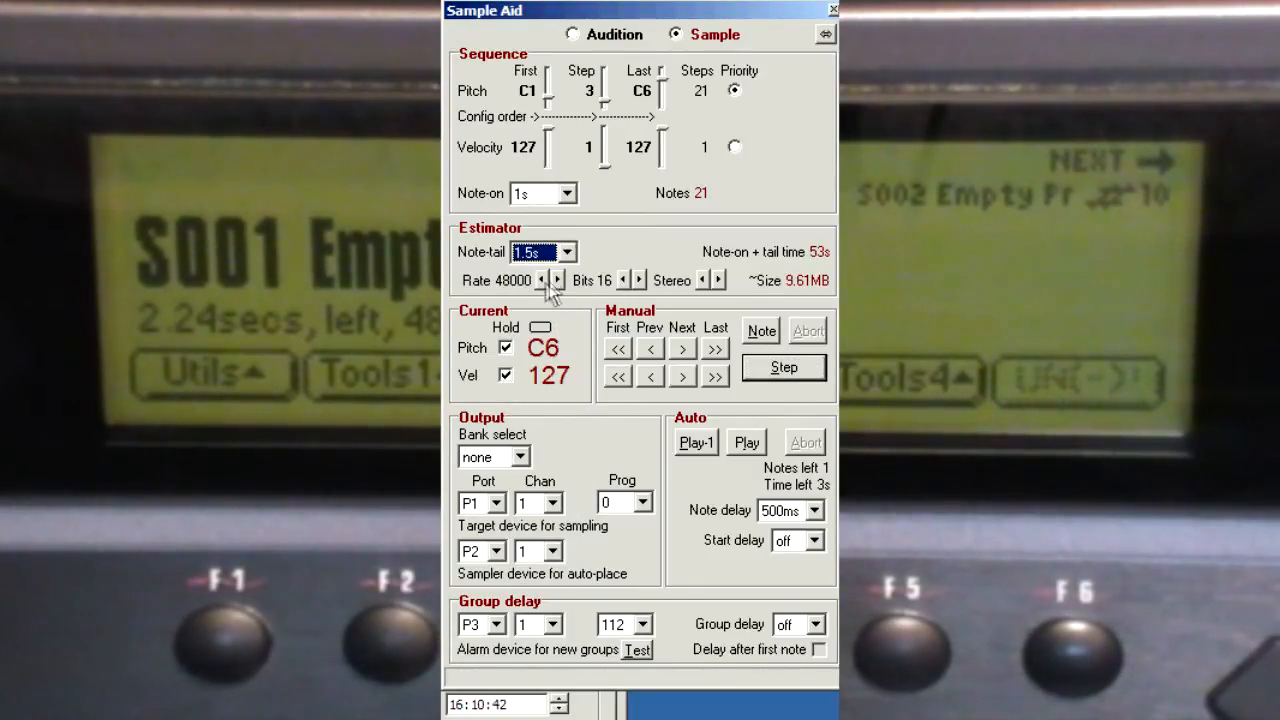
mouse_move(716, 290)
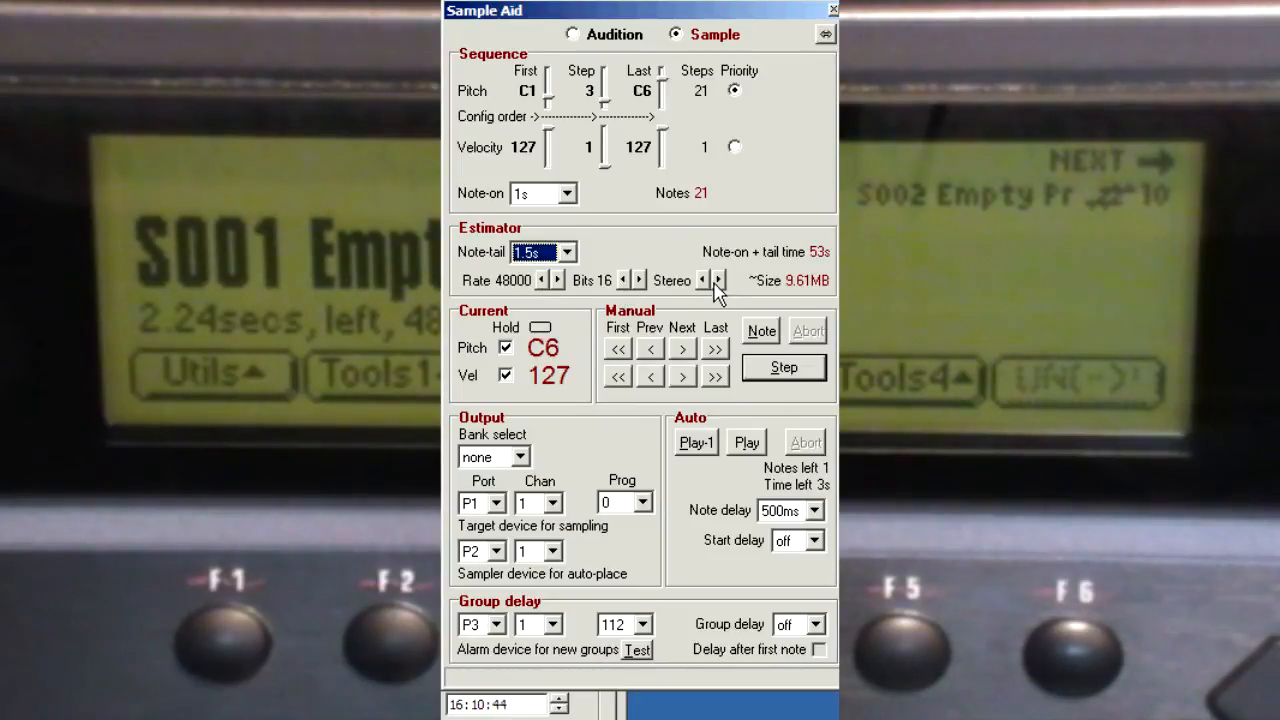
left_click(716, 280)
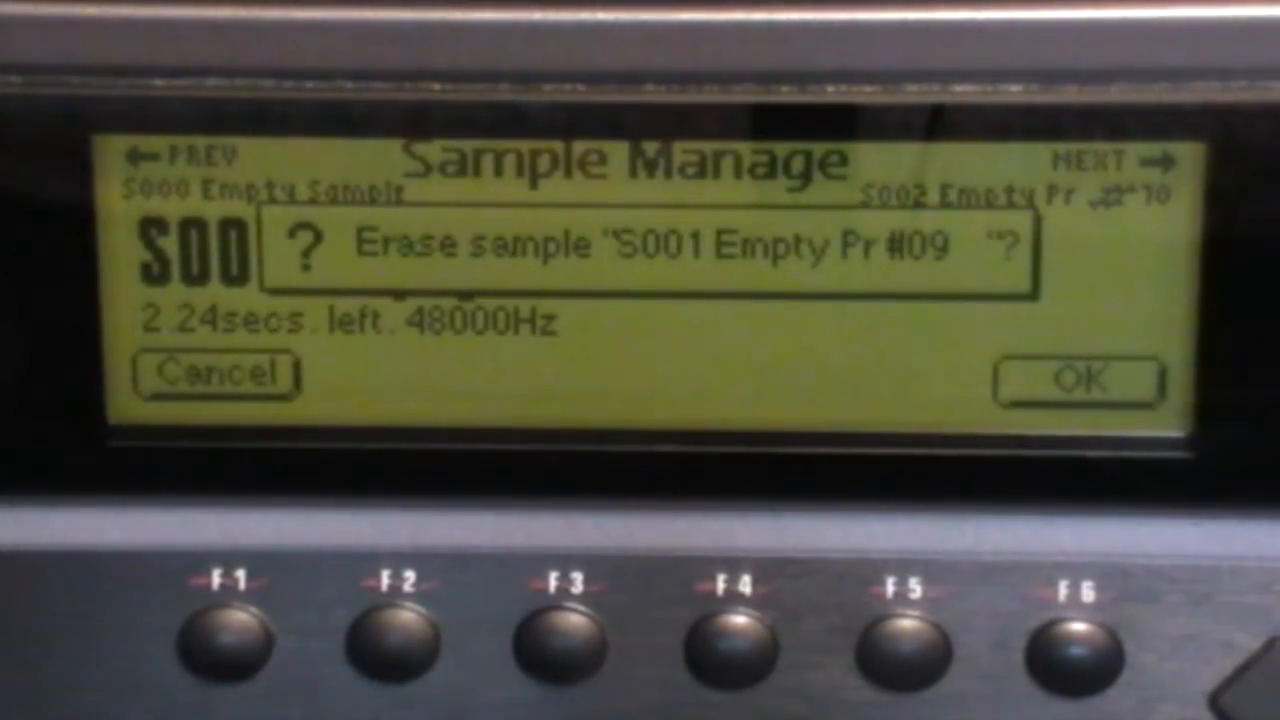
Step: Confirm erasing test sample S001 on the E-mu, then go to the preset Bank page
left_click(1076, 656)
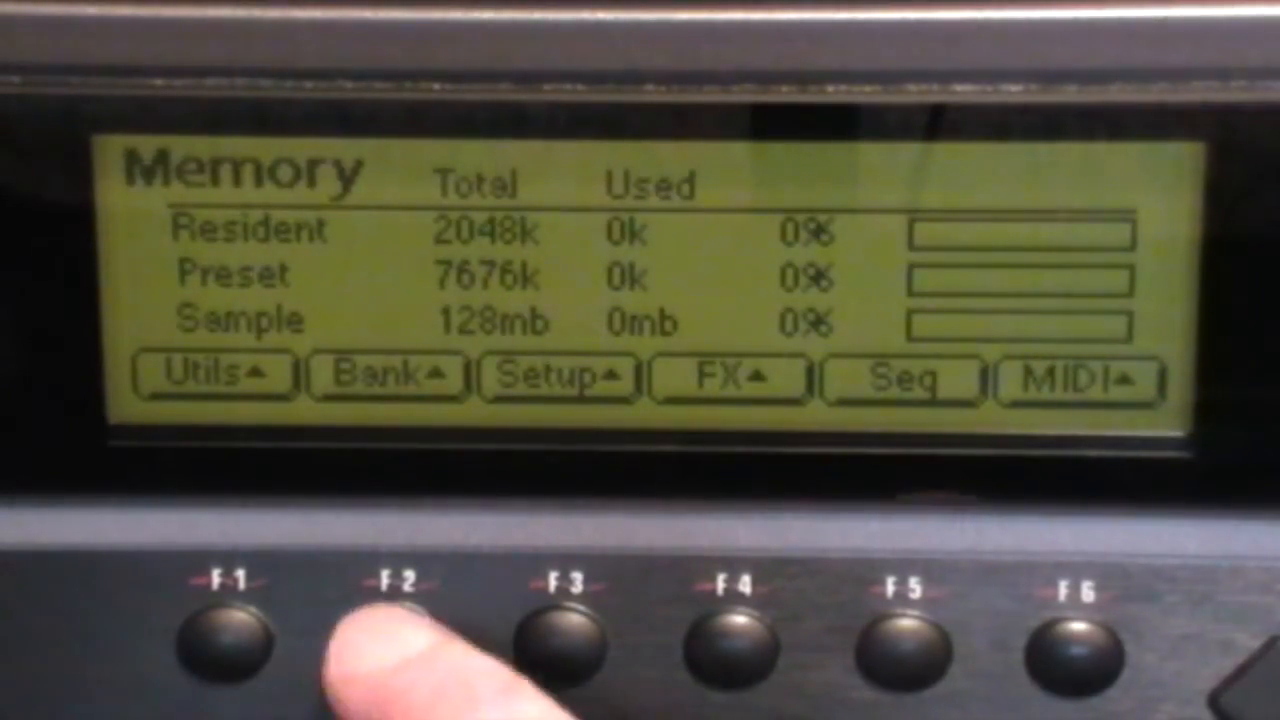
left_click(388, 640)
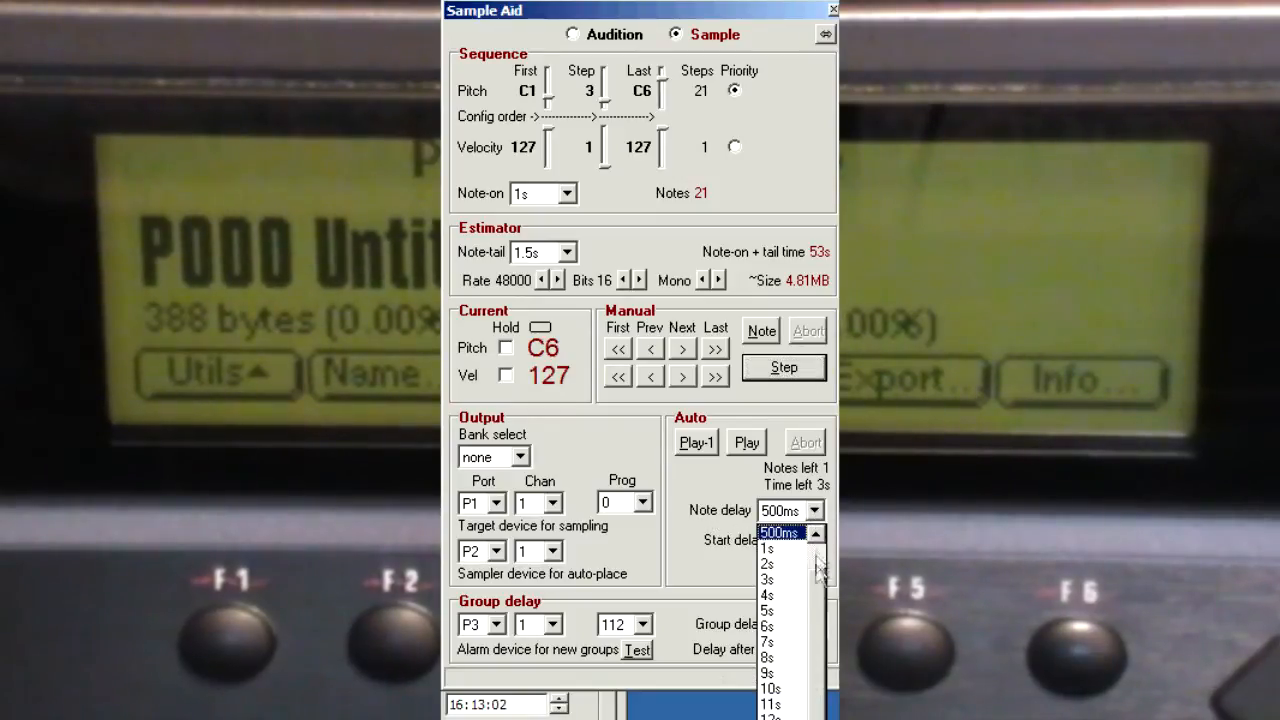
Step: Set note delay to 7 s and return the sequence to the first note C1
left_click(768, 642)
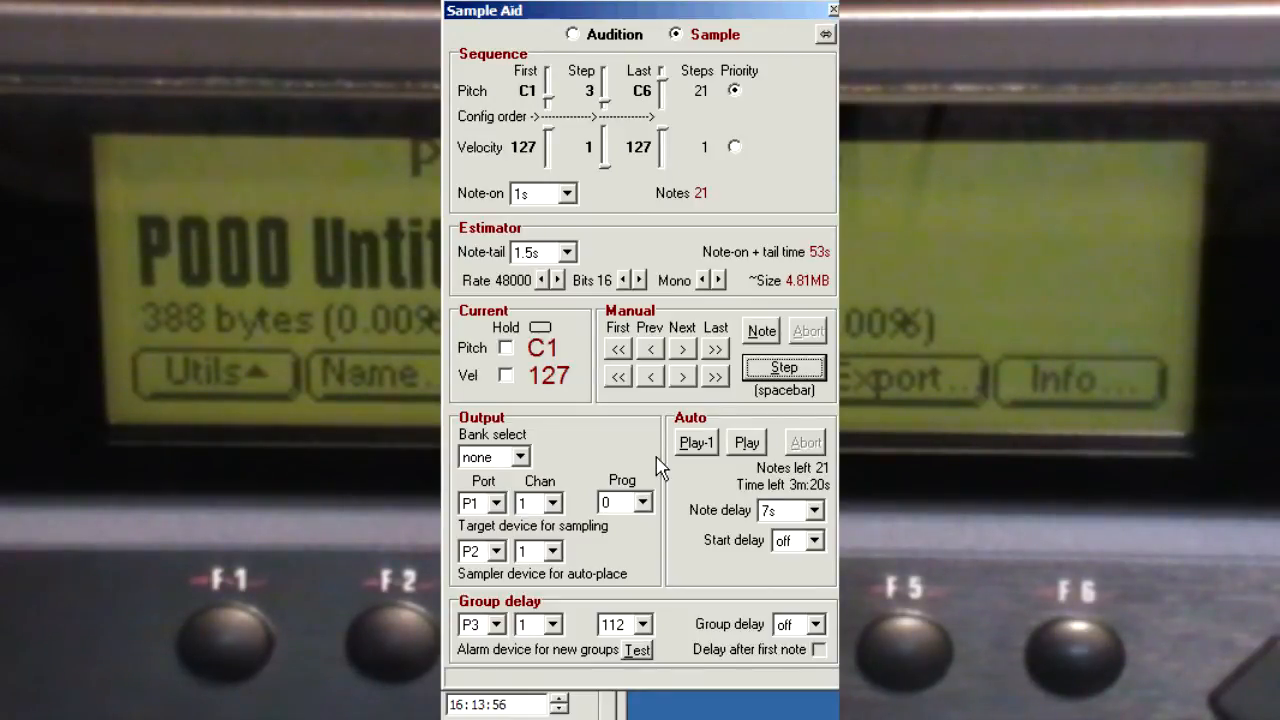
left_click(790, 540)
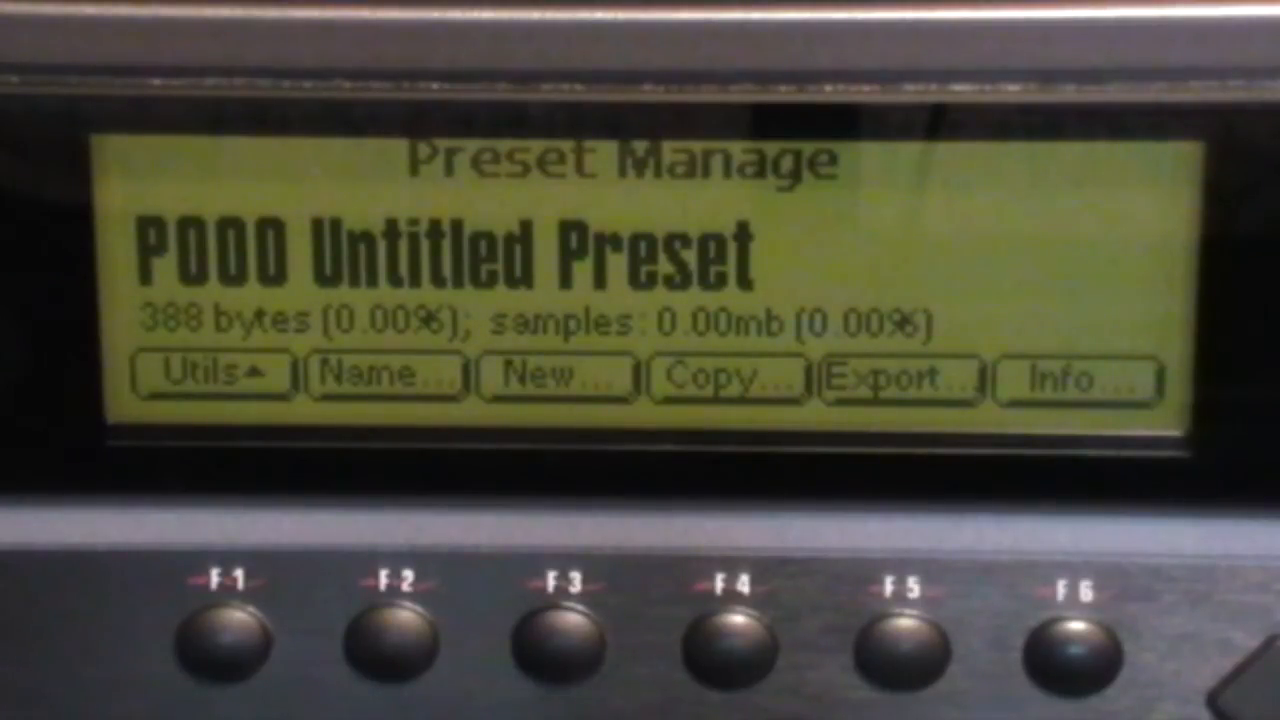
Step: Go to Create Sample for preset P000 and arm sampling to wait for audio
left_click(552, 650)
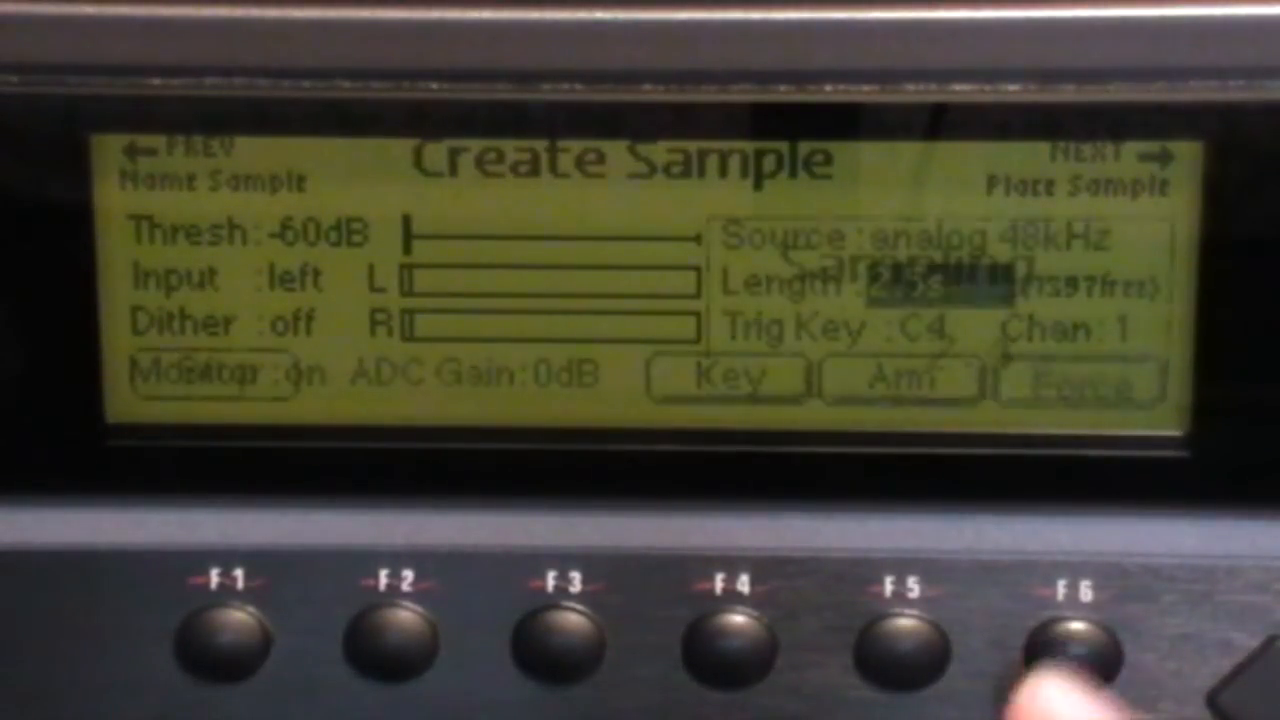
left_click(1076, 640)
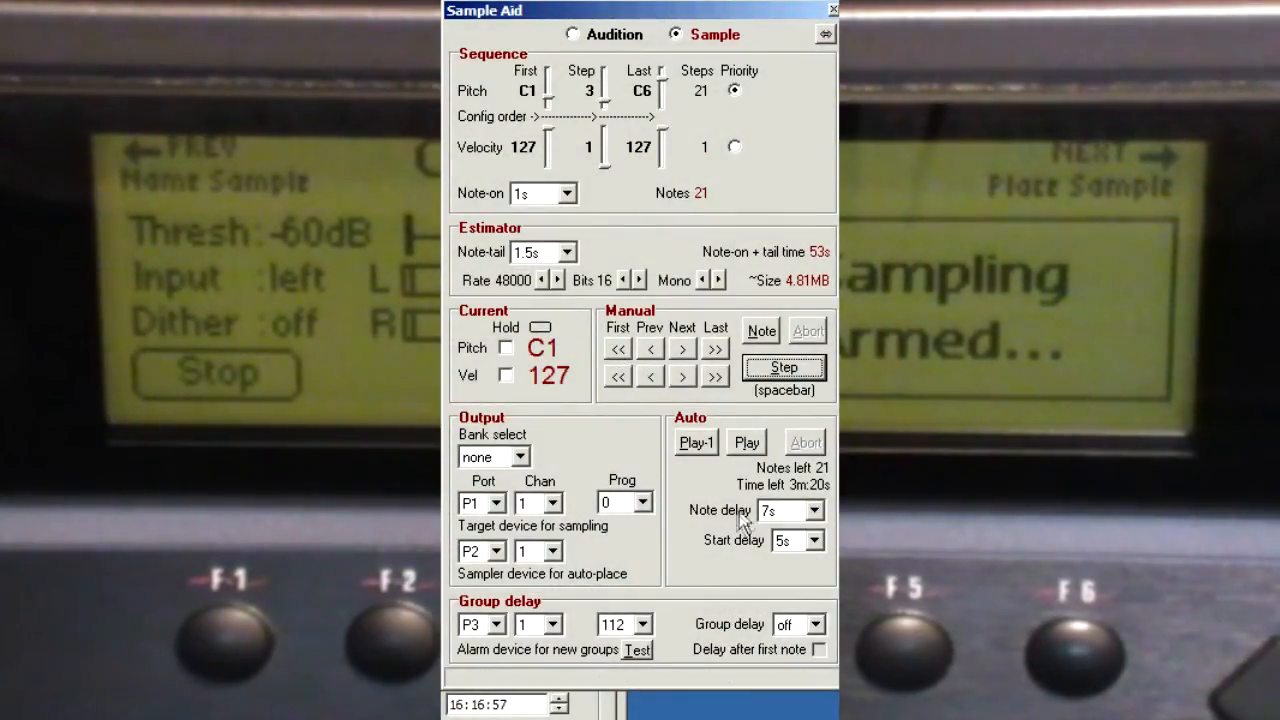
Step: Play the full 21-note C1–C6 sequence into the sampler, then stop sampling after the last note
left_click(696, 442)
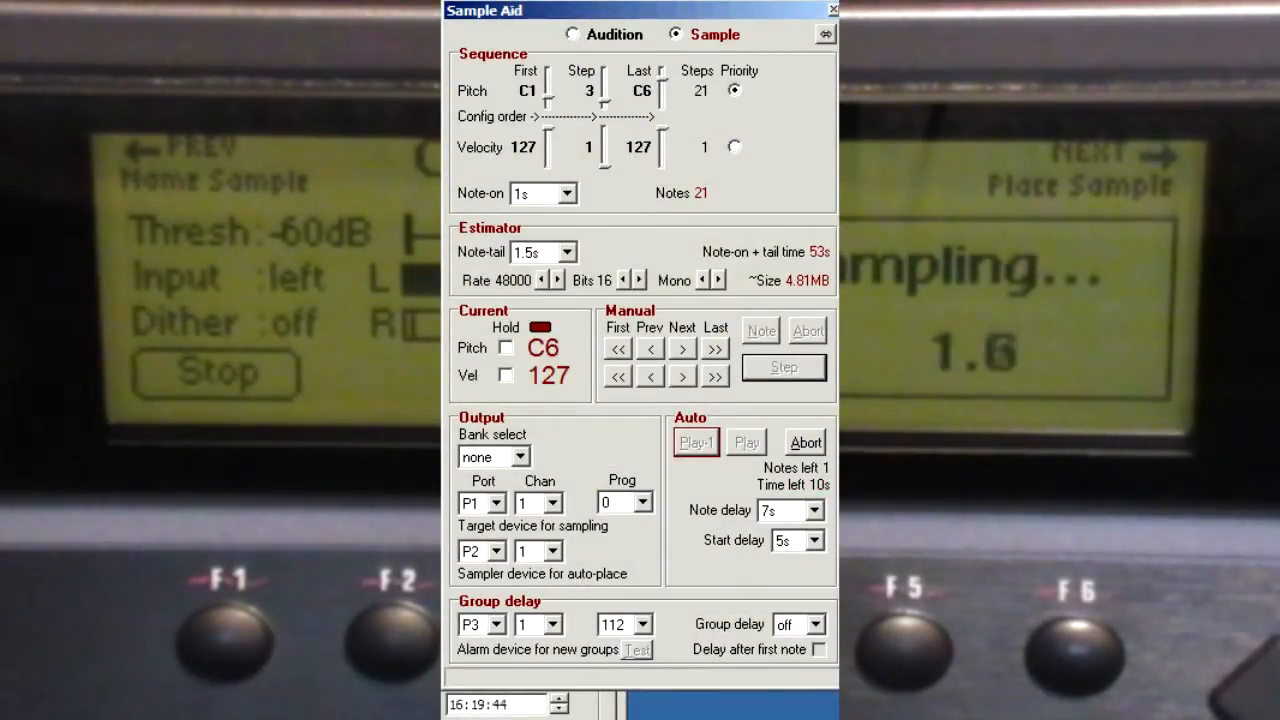
left_click(696, 442)
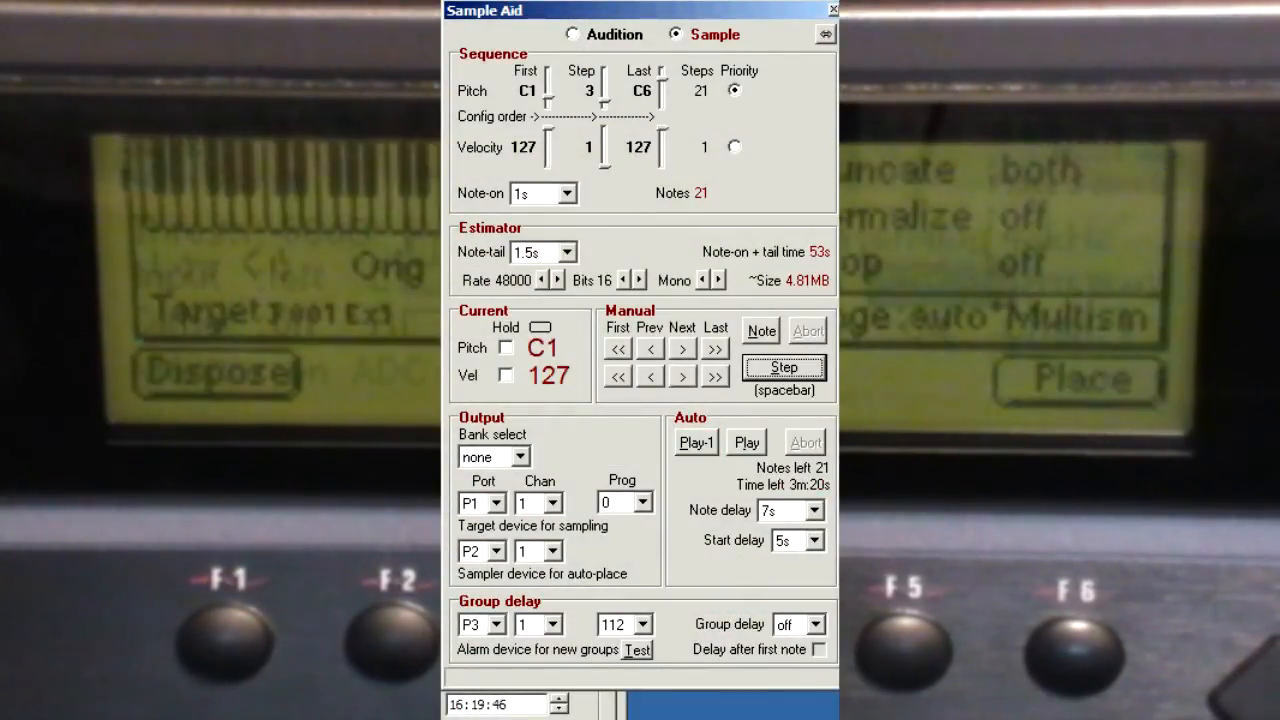